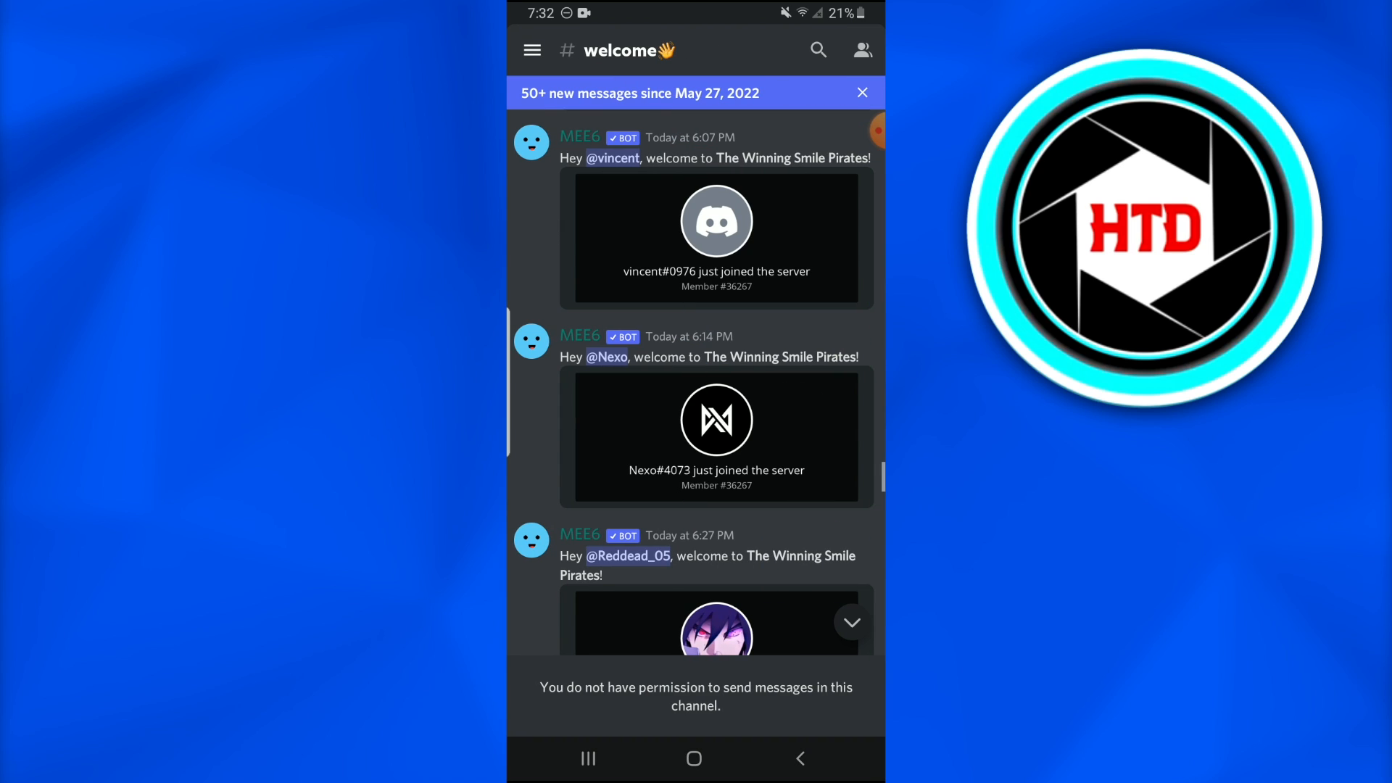
Bring up the server and channel drawer from the welcome channel
left_click(533, 50)
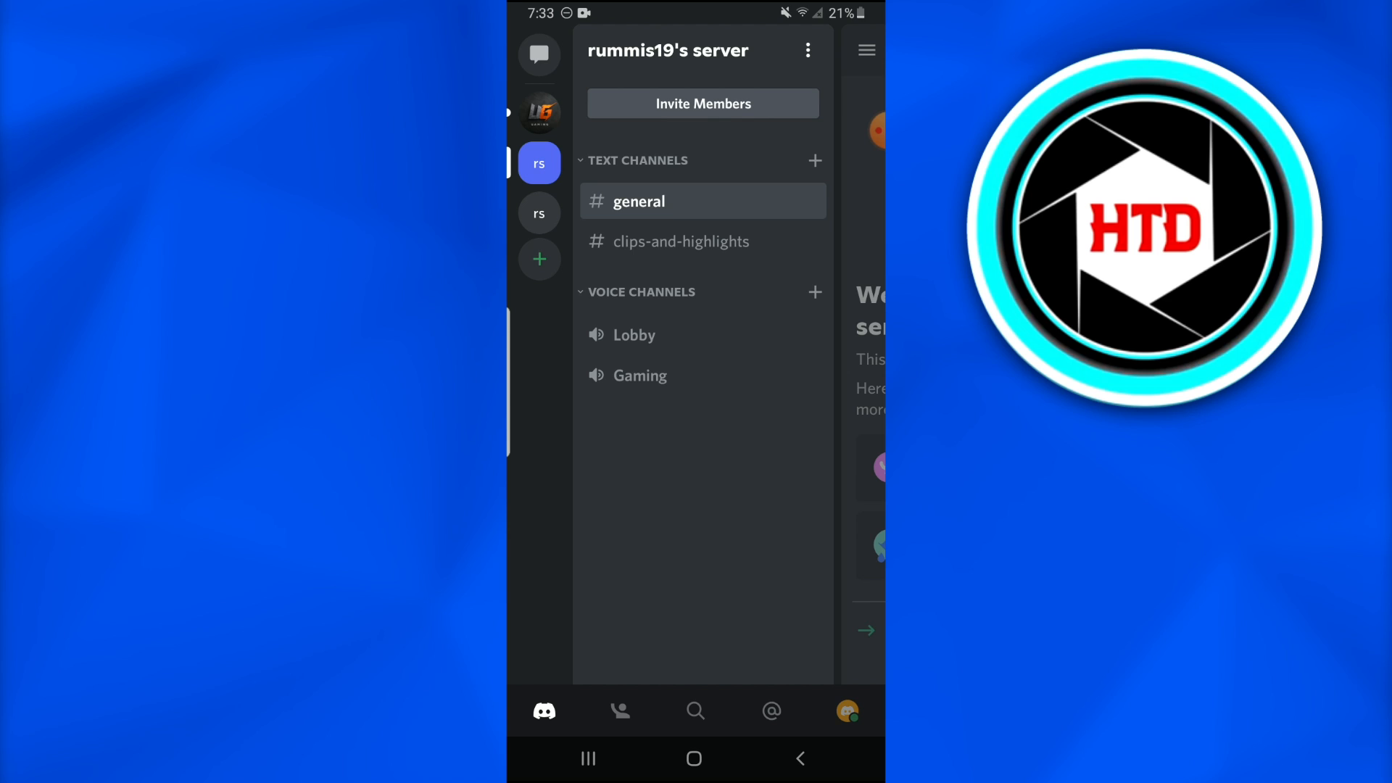
Start adding a server and choose to join with an existing invite link
left_click(539, 260)
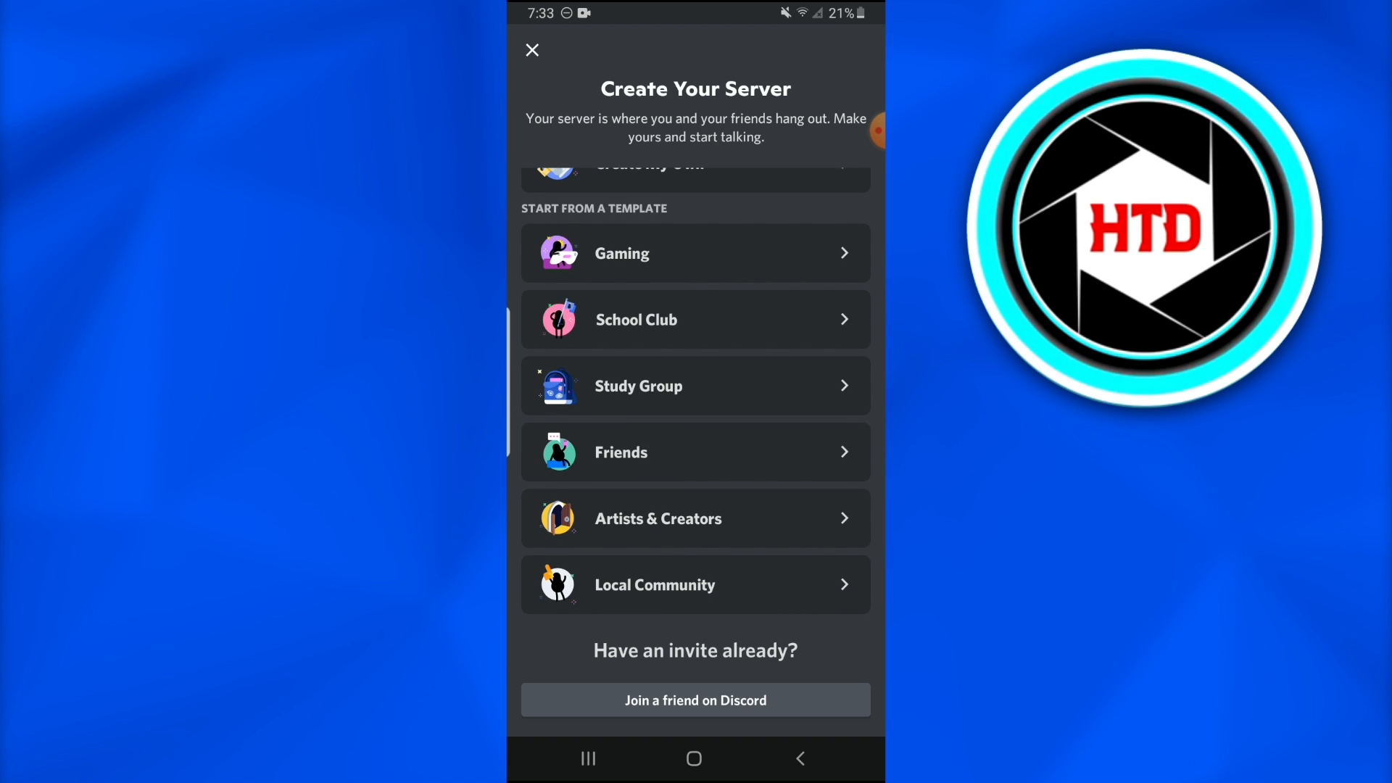
left_click(694, 699)
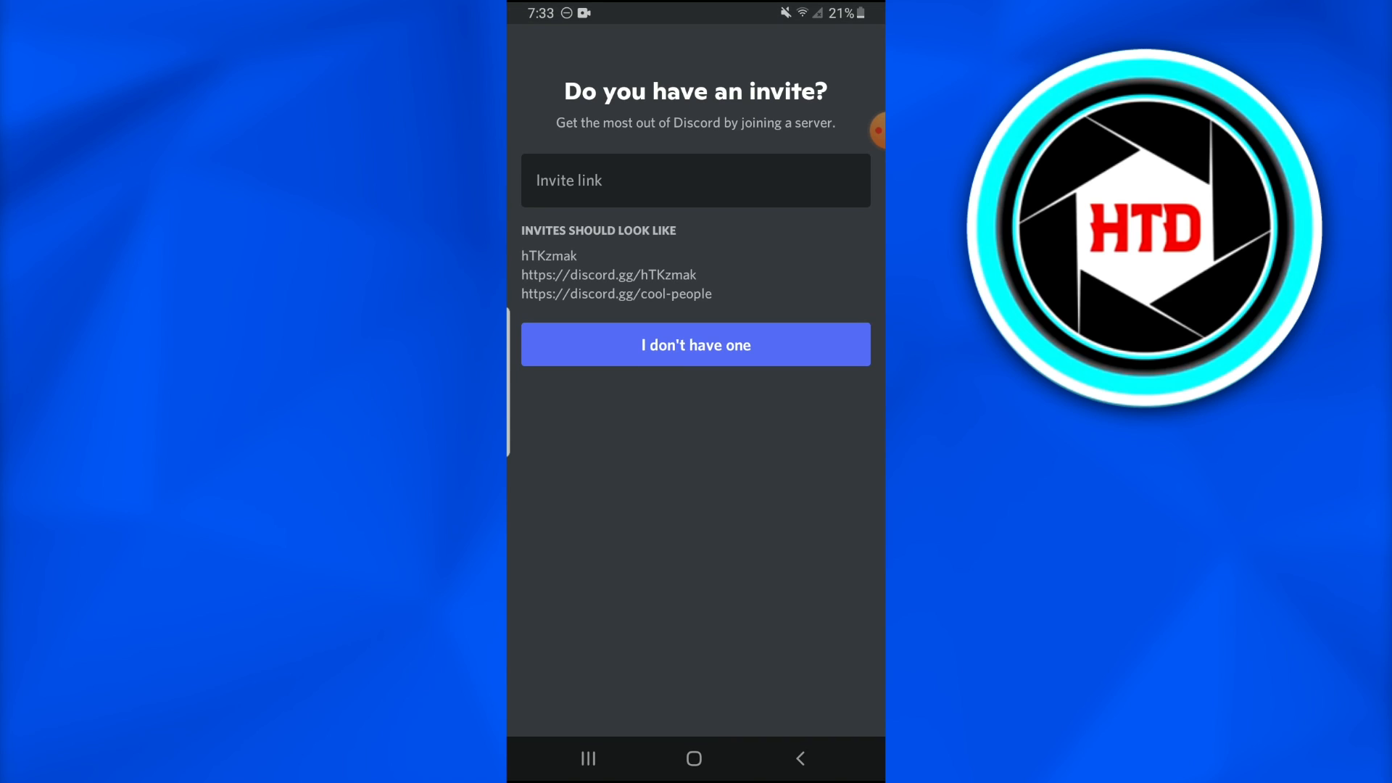
left_click(694, 180)
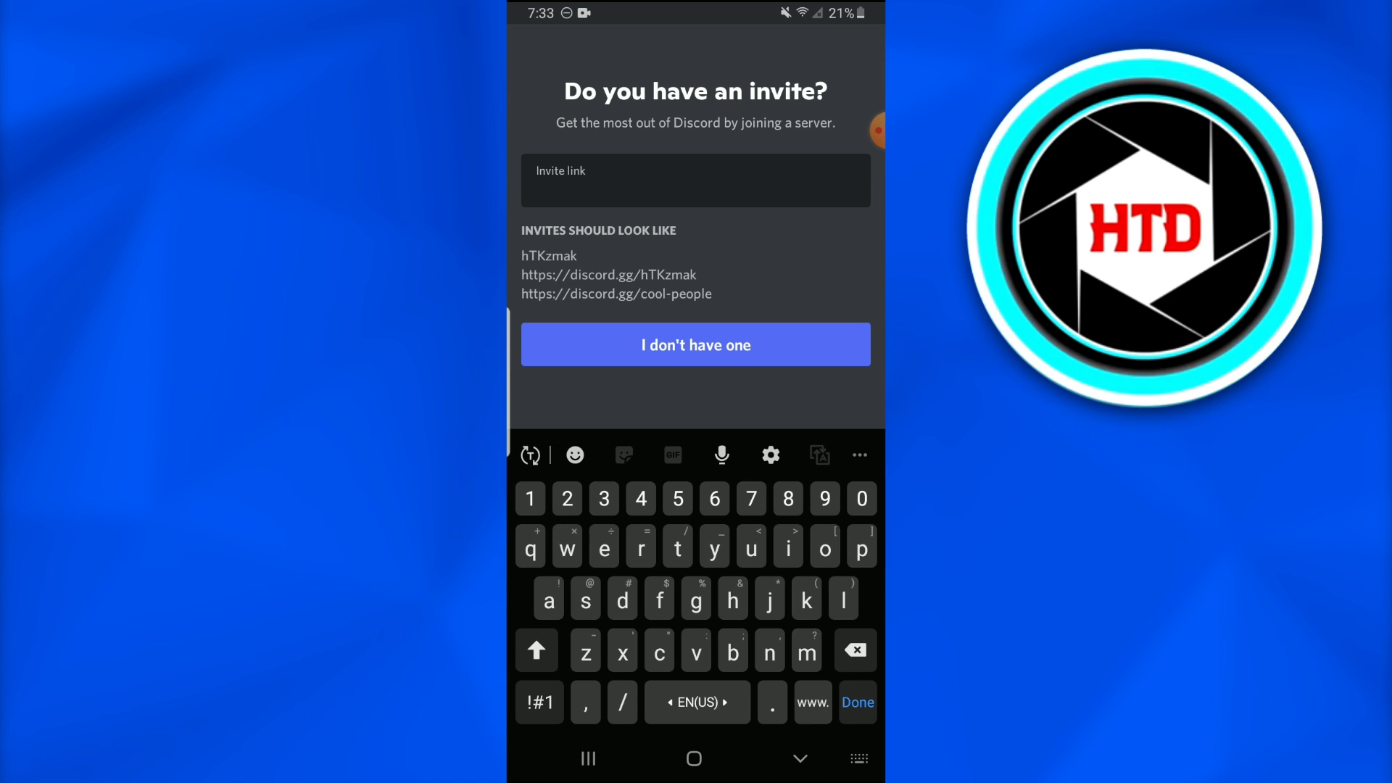
Enter the invite code and look up the Pride Burger server invitation
type("trump")
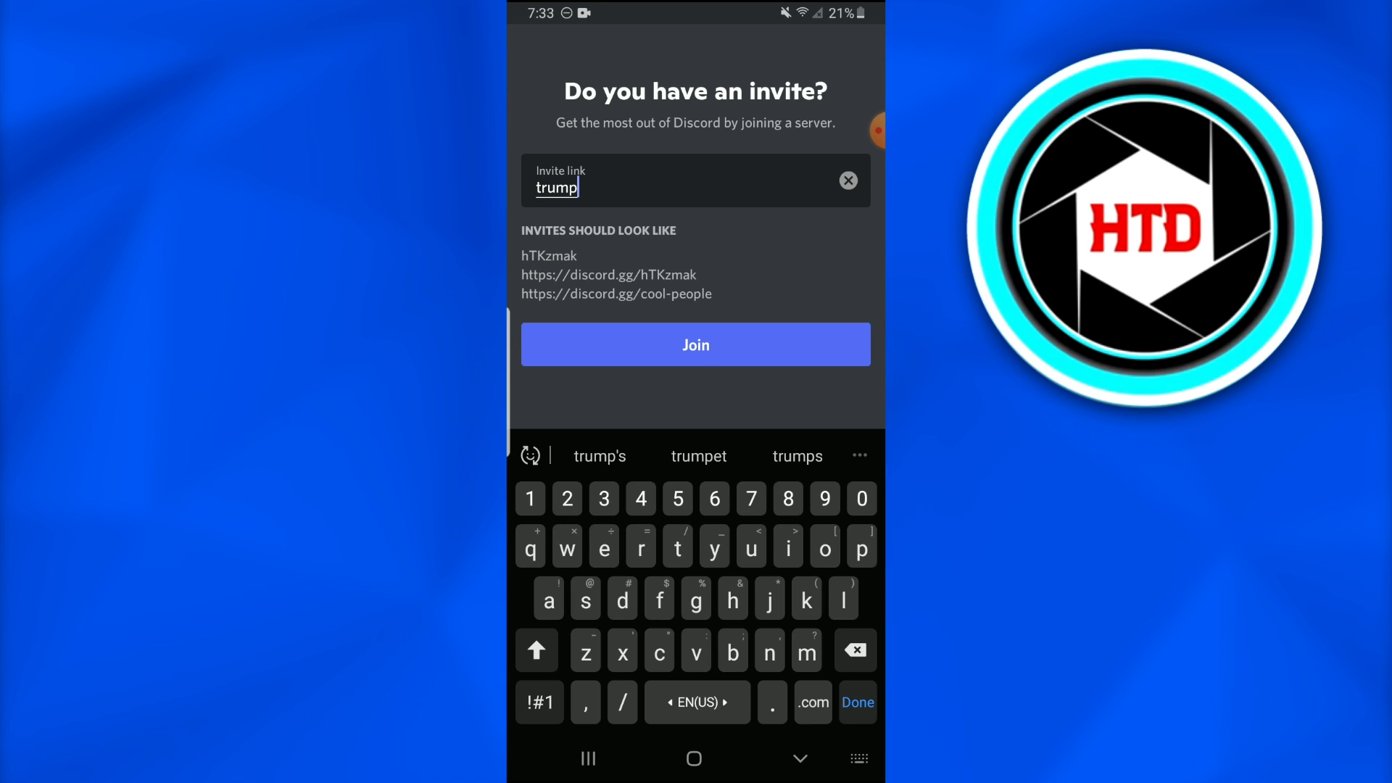
left_click(695, 345)
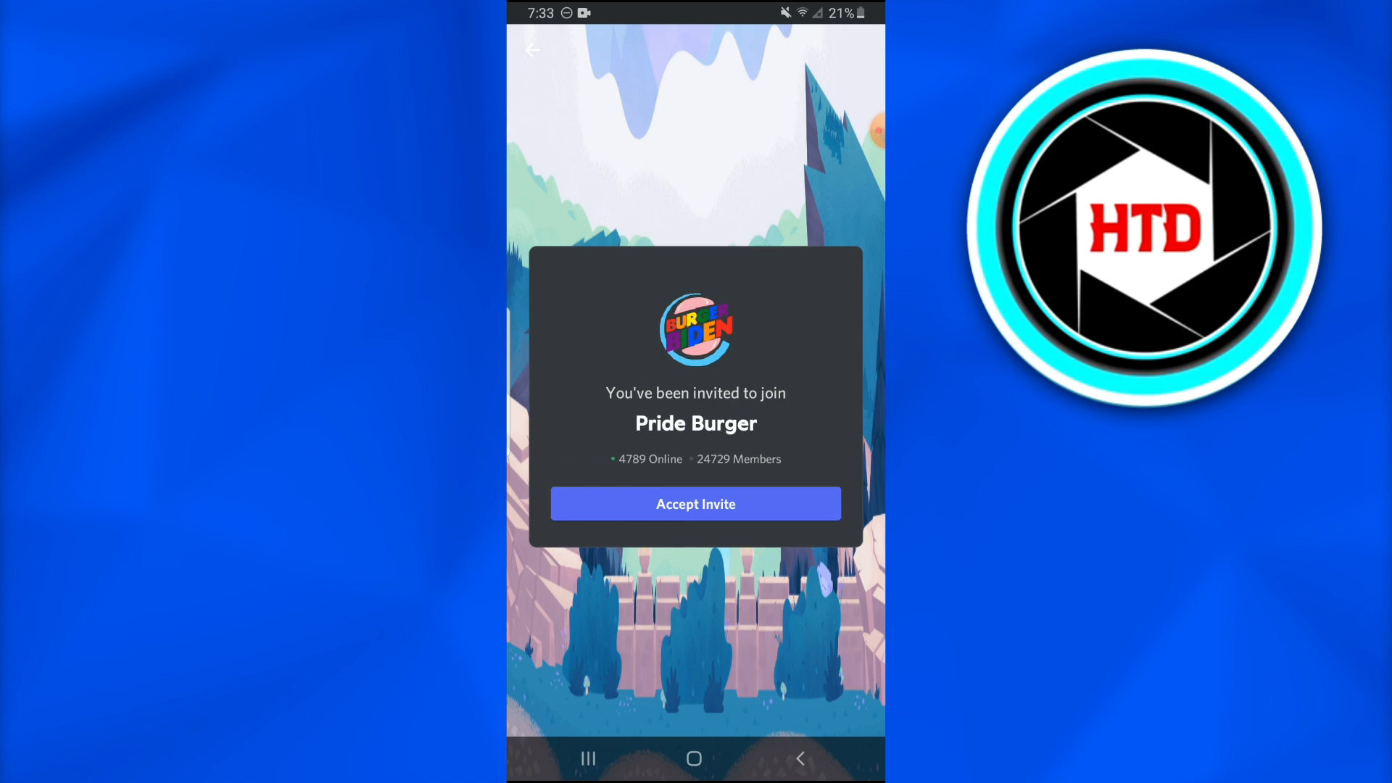
Accept the Pride Burger invite and land in the server's menu channel
left_click(695, 503)
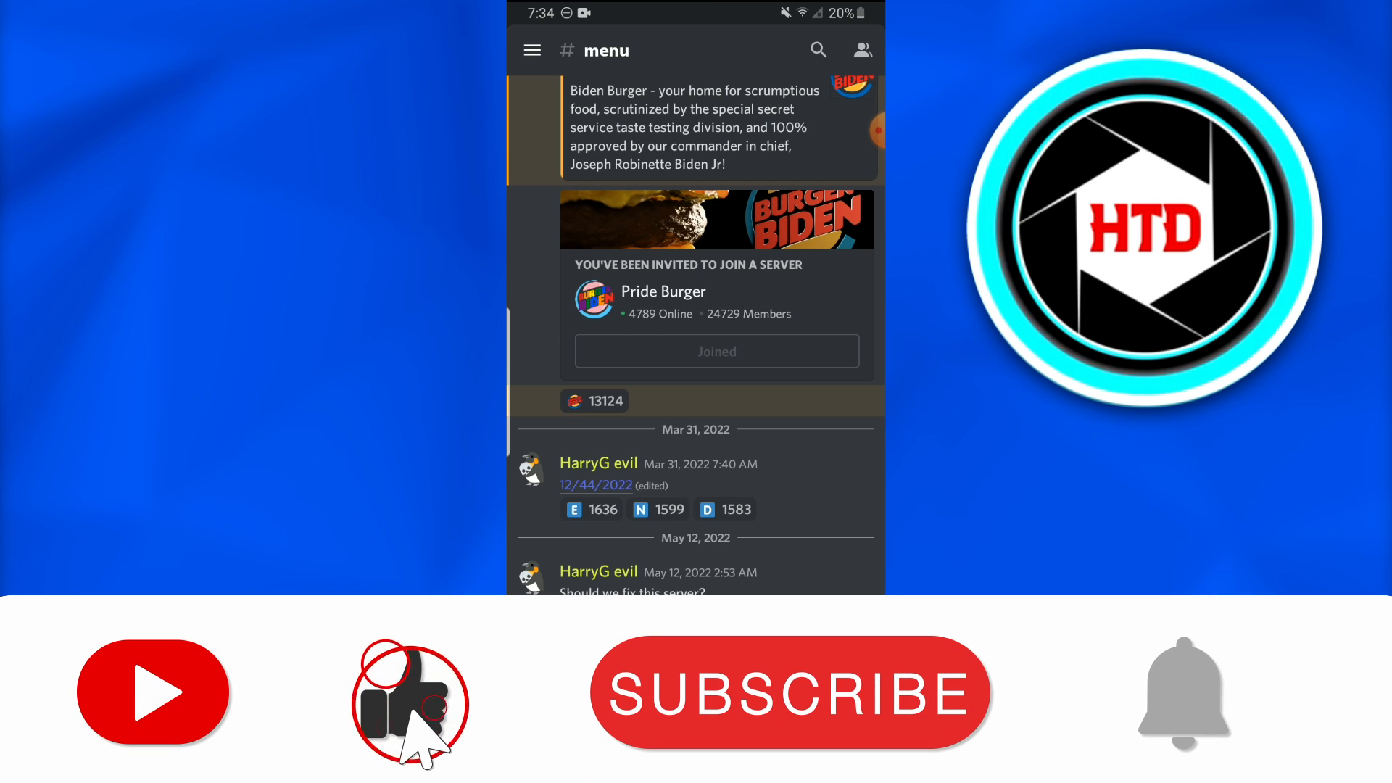
left_click(789, 693)
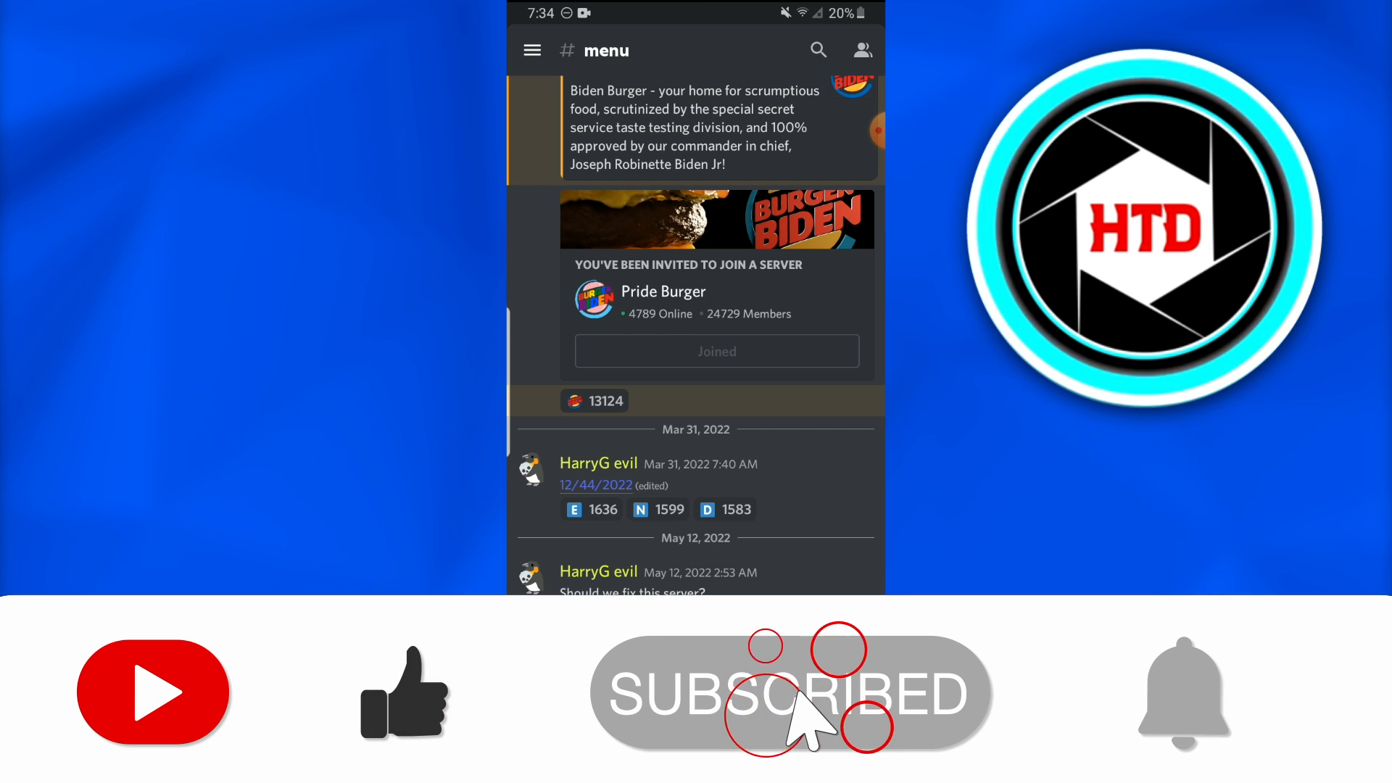